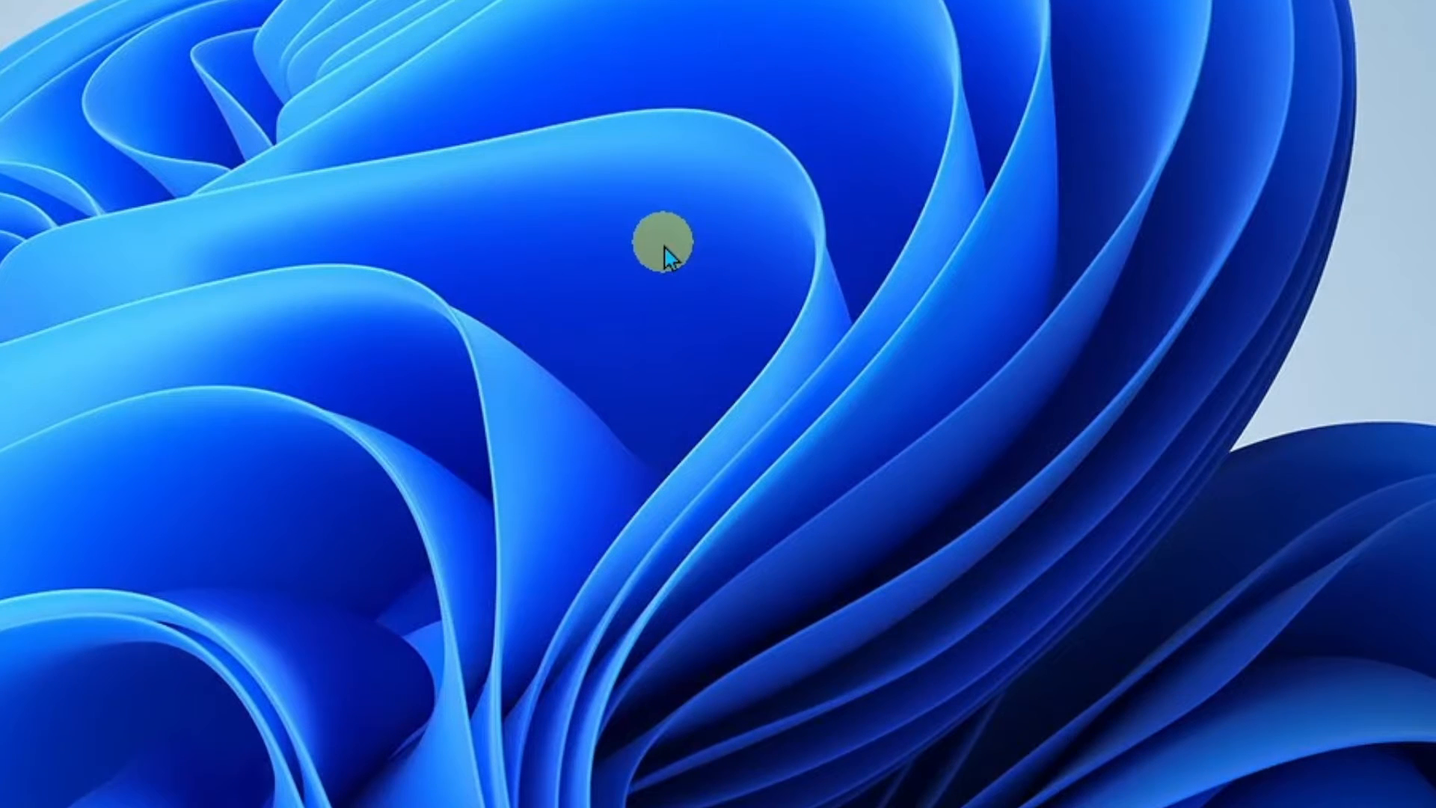
Step: Launch Display settings from the desktop's right-click context menu
right_click(664, 254)
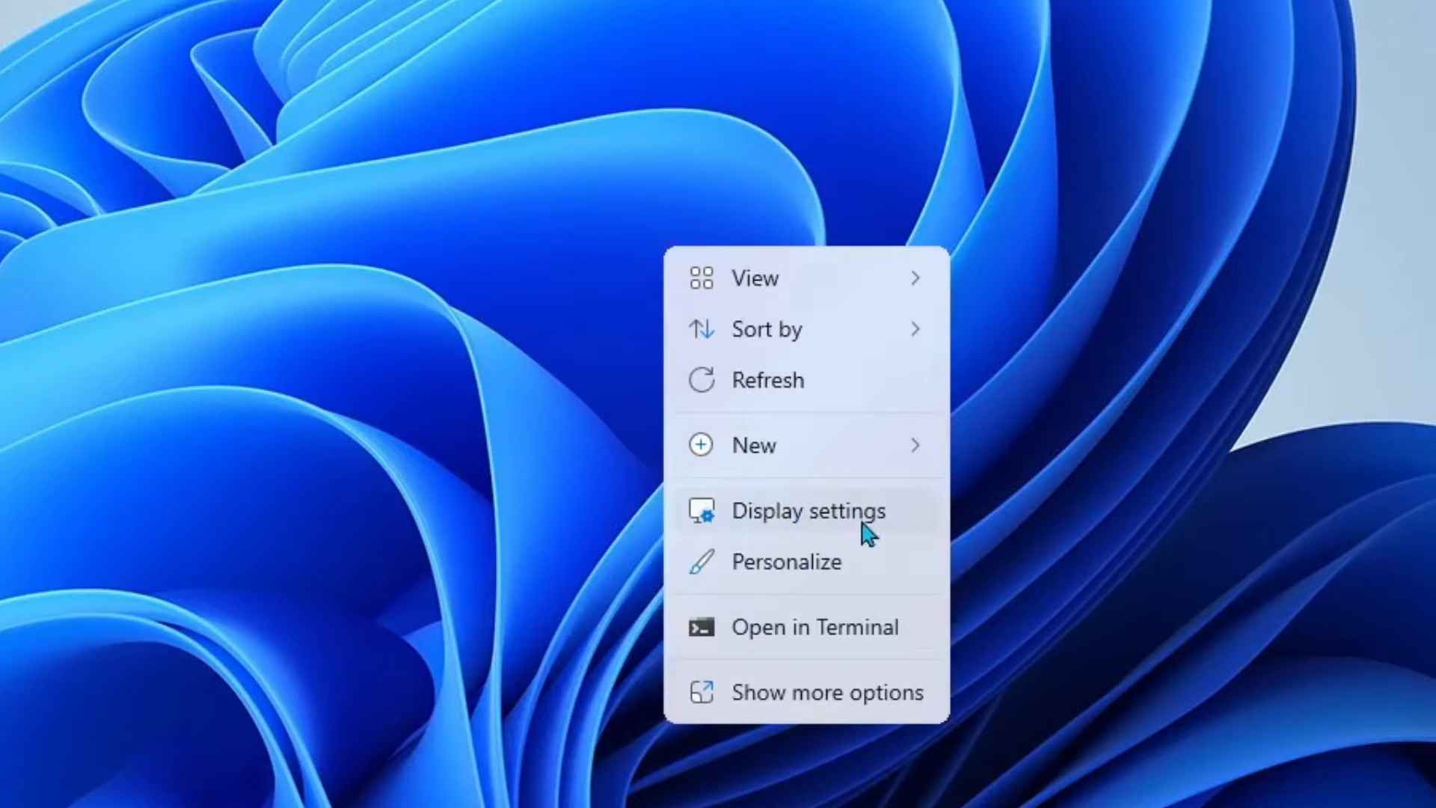
click(807, 510)
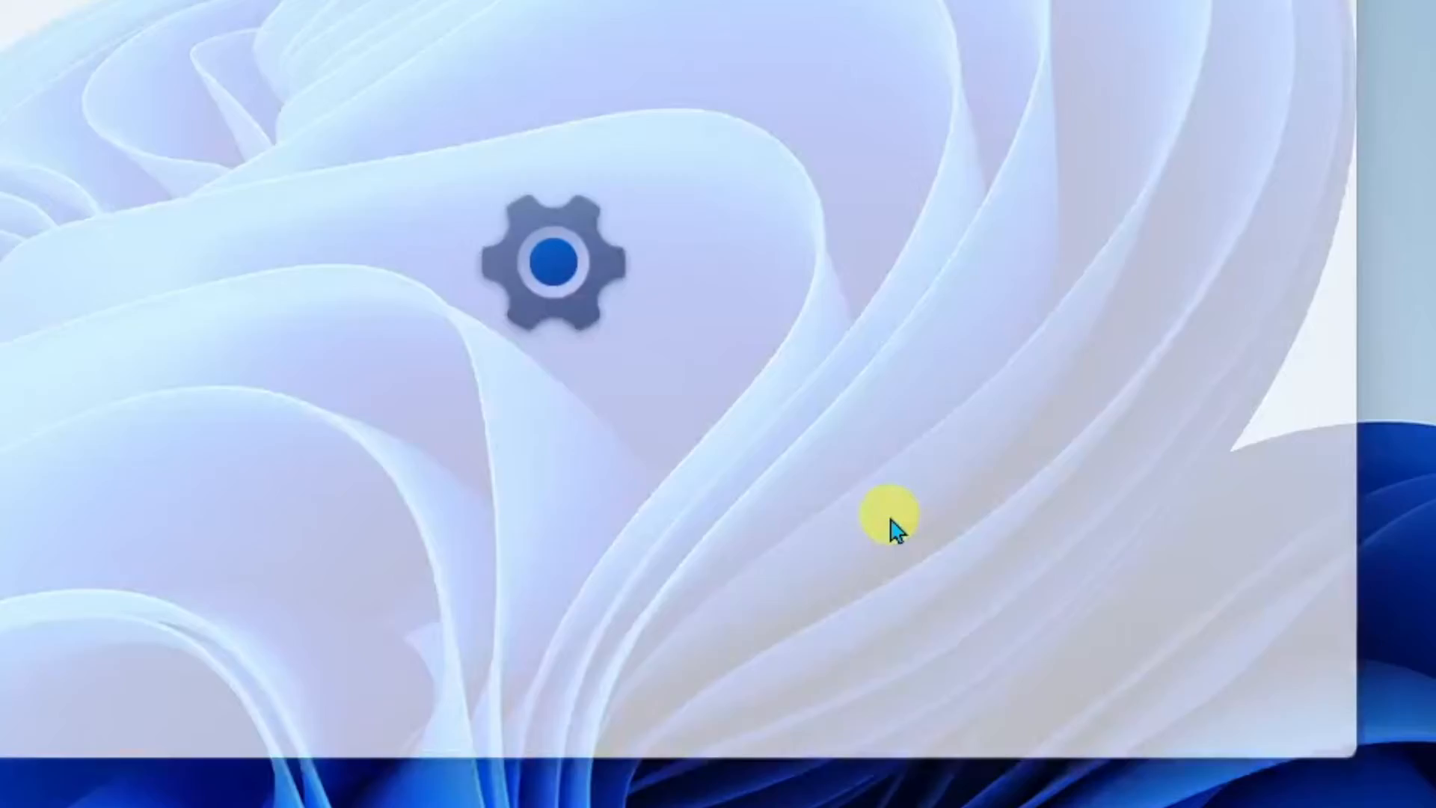